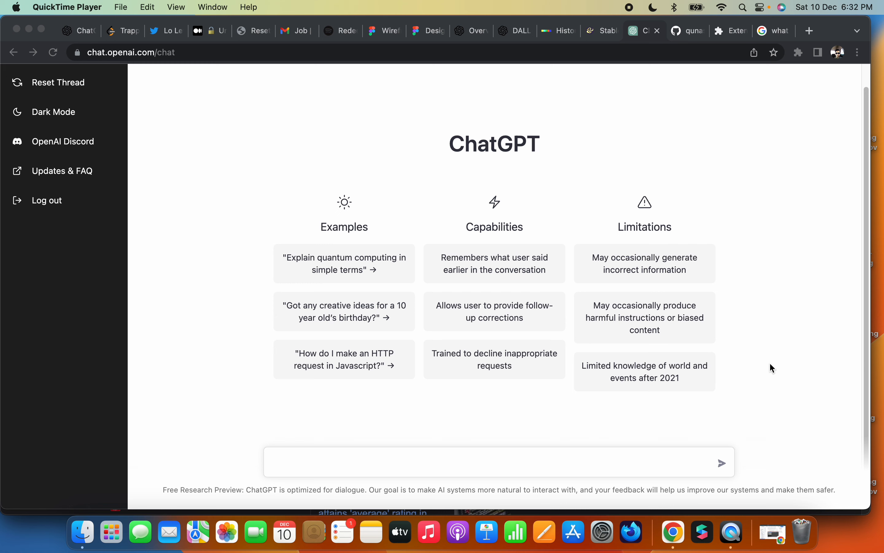
Bring up the qunash/chatgpt-advanced GitHub repo and scroll its README to the Manual installation section.
{"action": "left_click", "coordinate": [687, 31]}
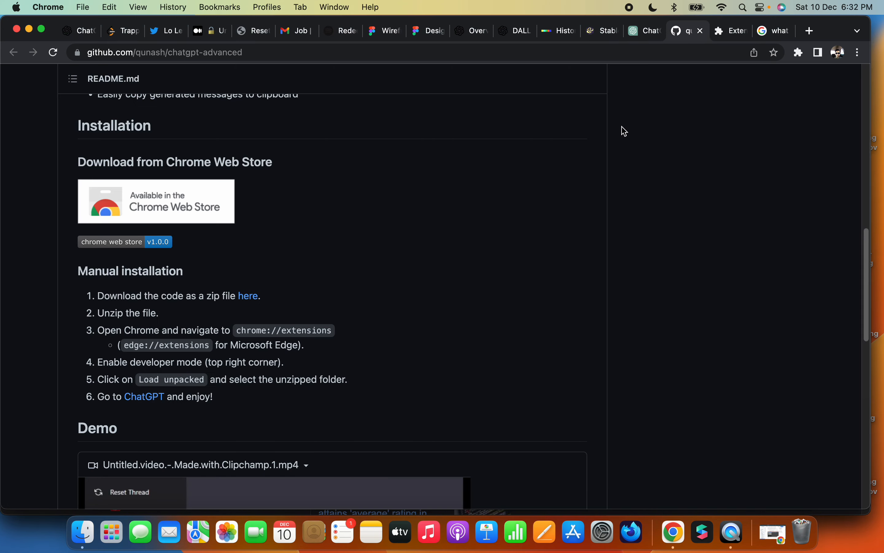
{"action": "mouse_move", "coordinate": [282, 58]}
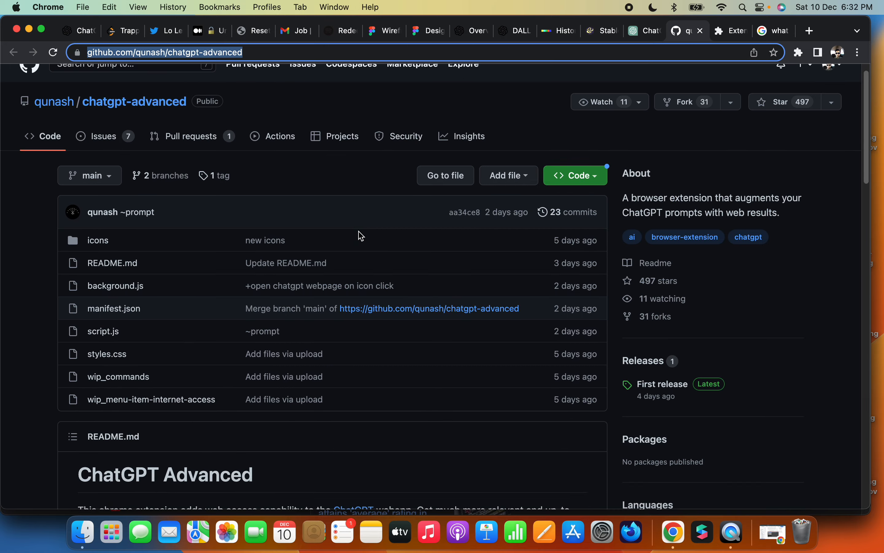
{"action": "scroll", "scroll_direction": "down", "scroll_amount": 3}
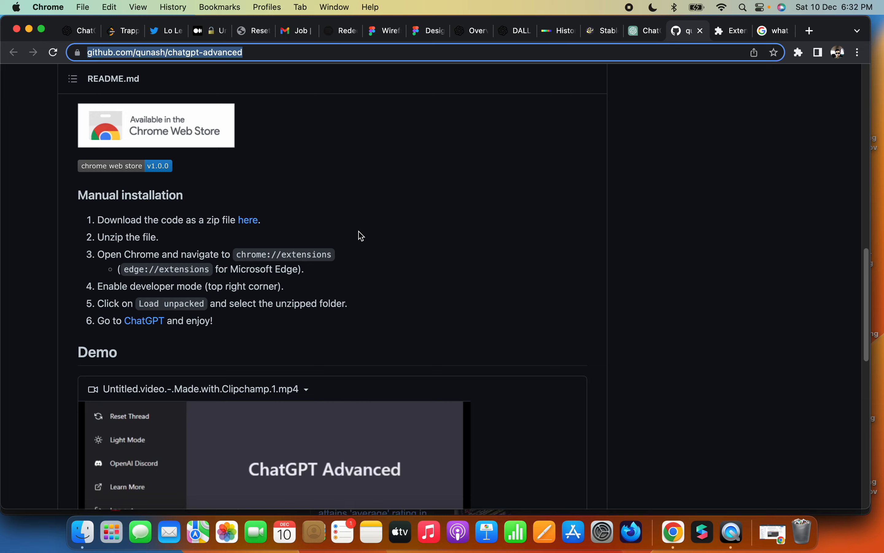
{"action": "scroll", "scroll_direction": "up", "scroll_amount": 3}
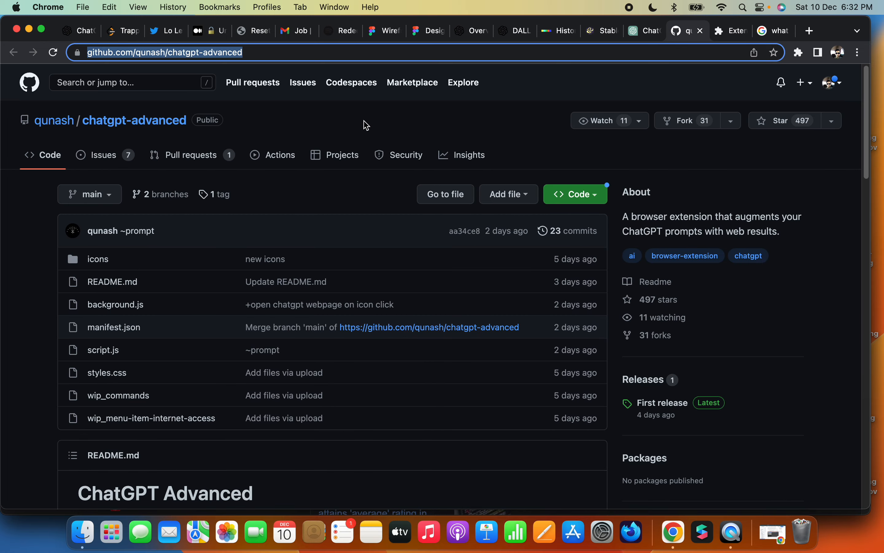
{"action": "scroll", "scroll_direction": "down", "scroll_amount": 3}
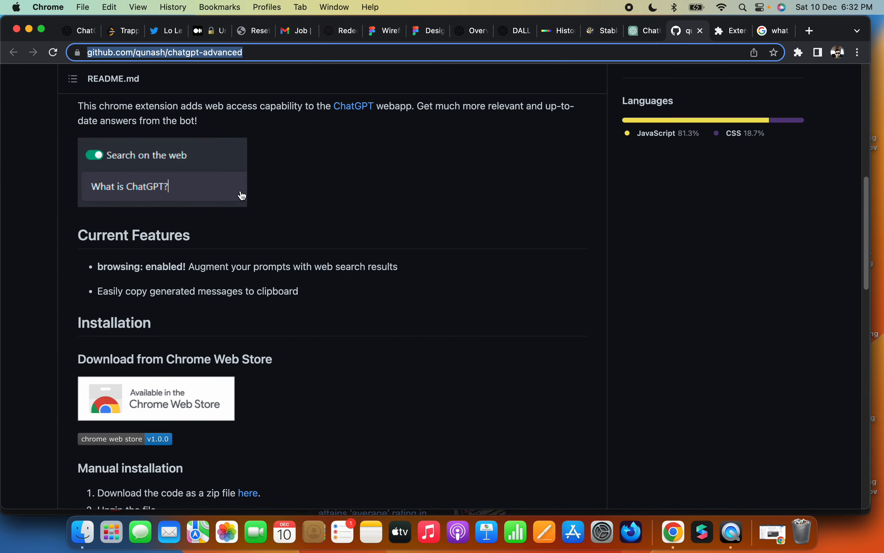
{"action": "scroll", "scroll_direction": "down", "scroll_amount": 3}
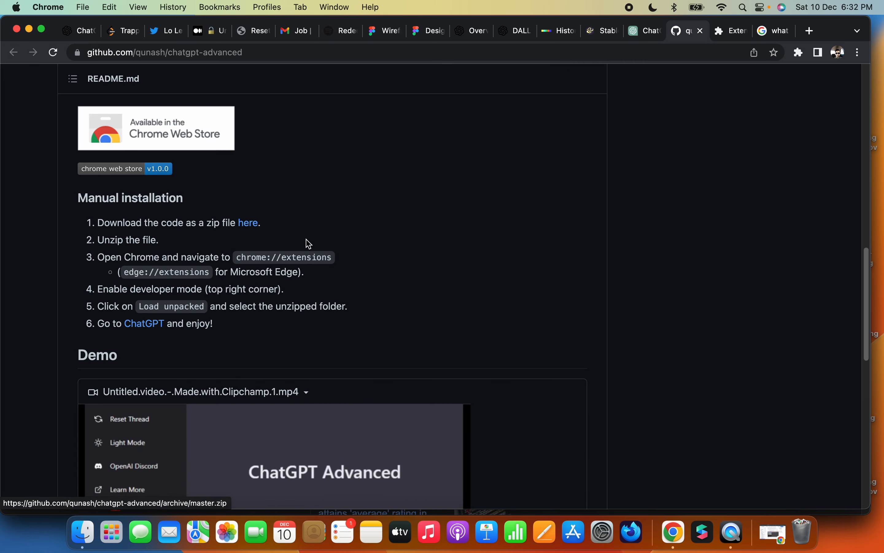
Download the extension zip via the 'here' link and check Finder's Desktop for the unzipped folder.
{"action": "left_click", "coordinate": [247, 223]}
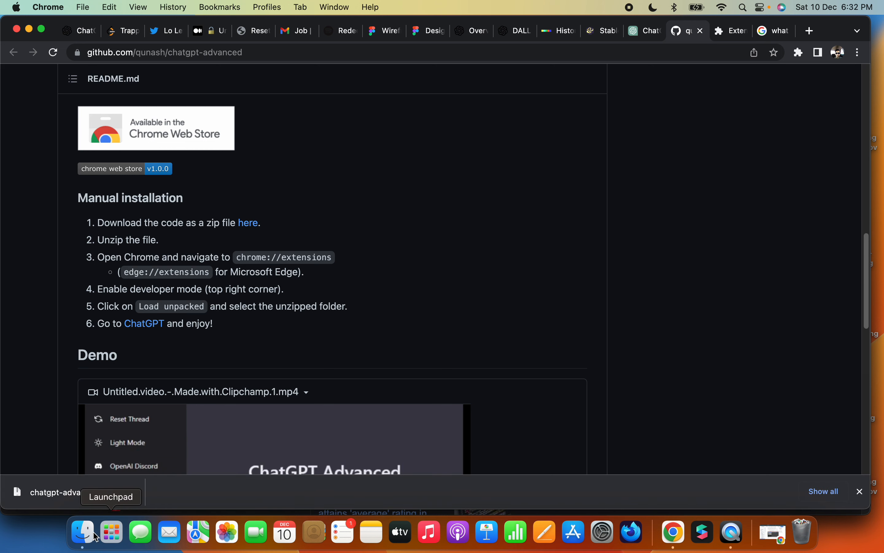
{"action": "left_click", "coordinate": [81, 532]}
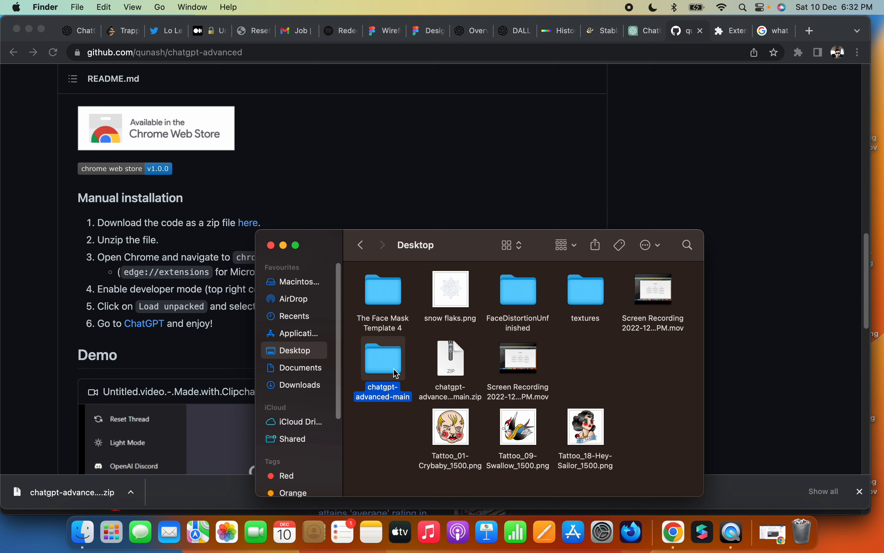
{"action": "mouse_move", "coordinate": [383, 367]}
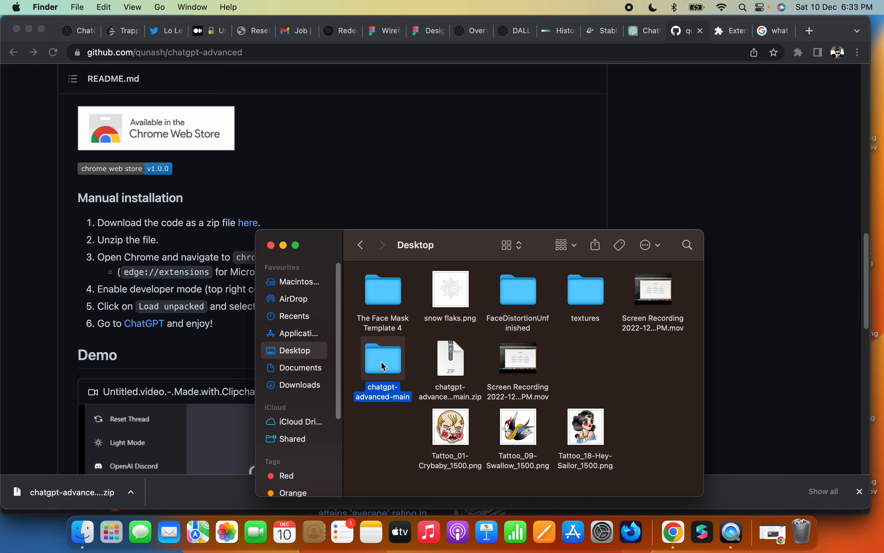
{"action": "mouse_move", "coordinate": [418, 252]}
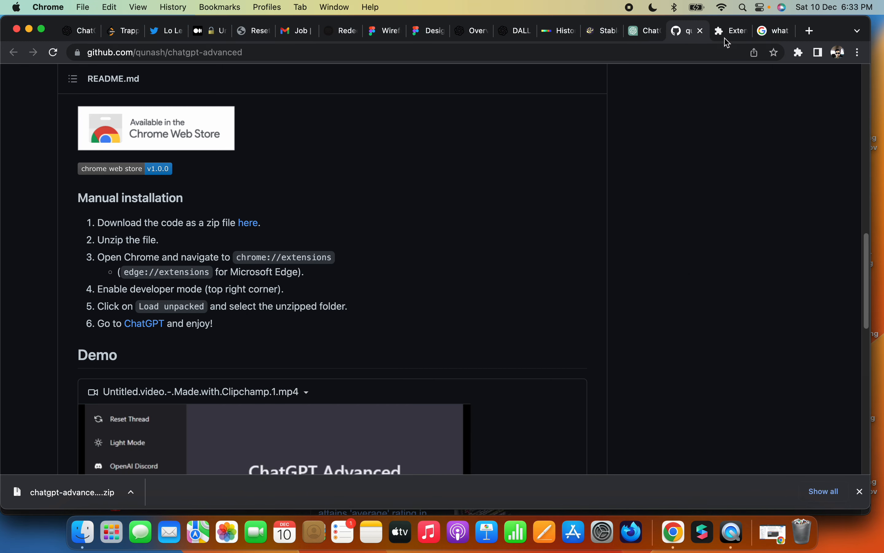
Go to Chrome's Manage Extensions page and enable Developer mode.
{"action": "left_click", "coordinate": [728, 30]}
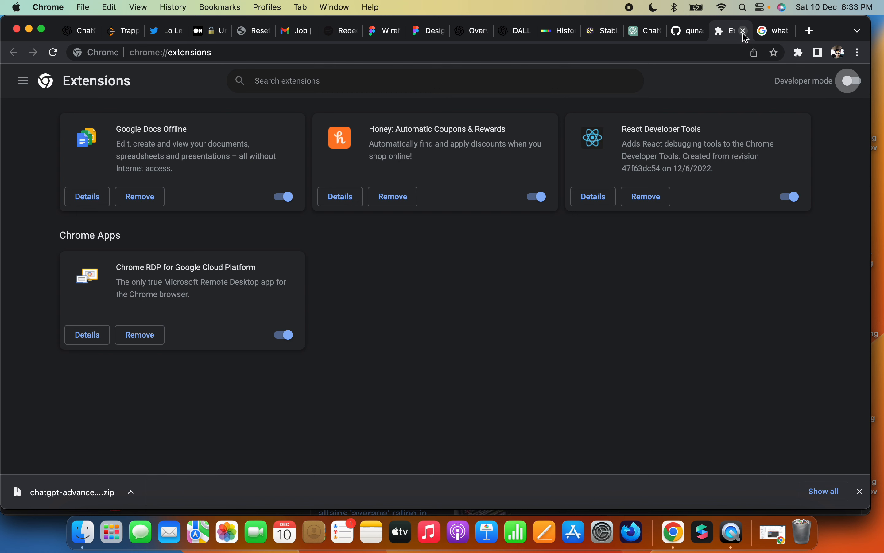
{"action": "left_click", "coordinate": [743, 31]}
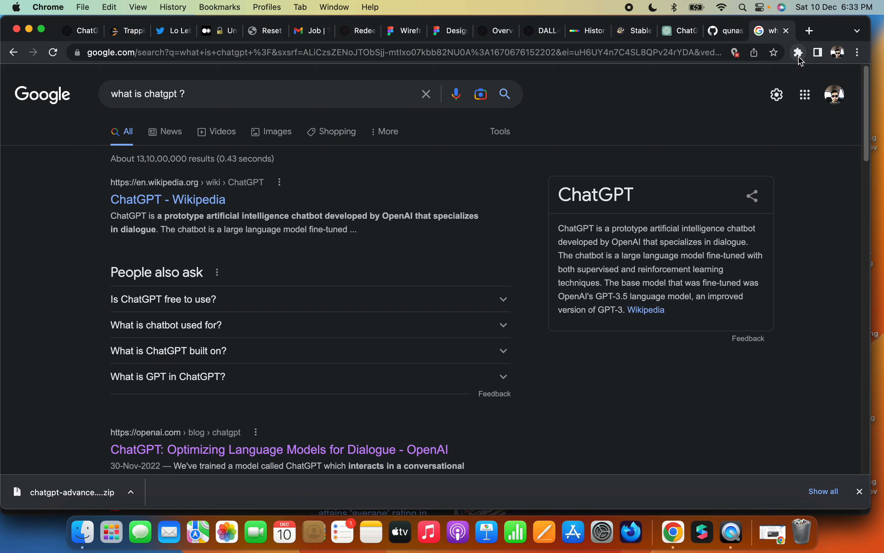
{"action": "left_click", "coordinate": [798, 52]}
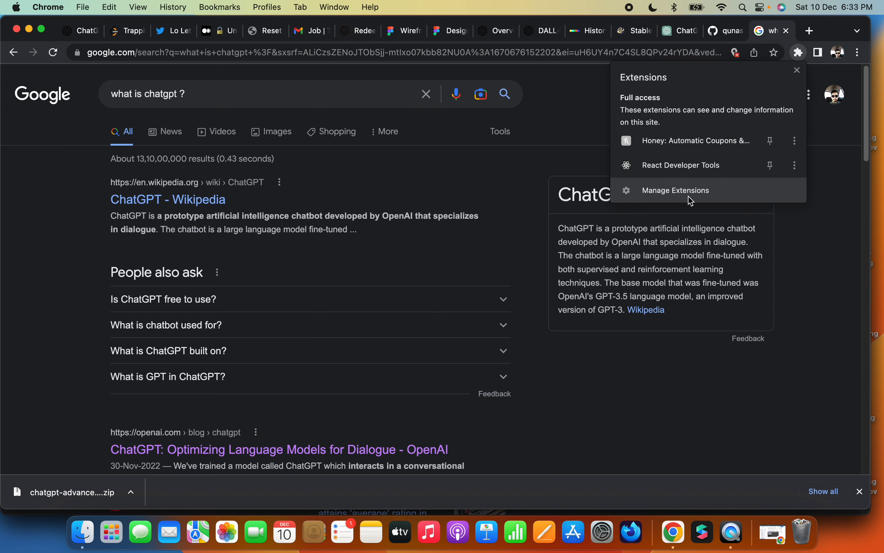
{"action": "left_click", "coordinate": [675, 190]}
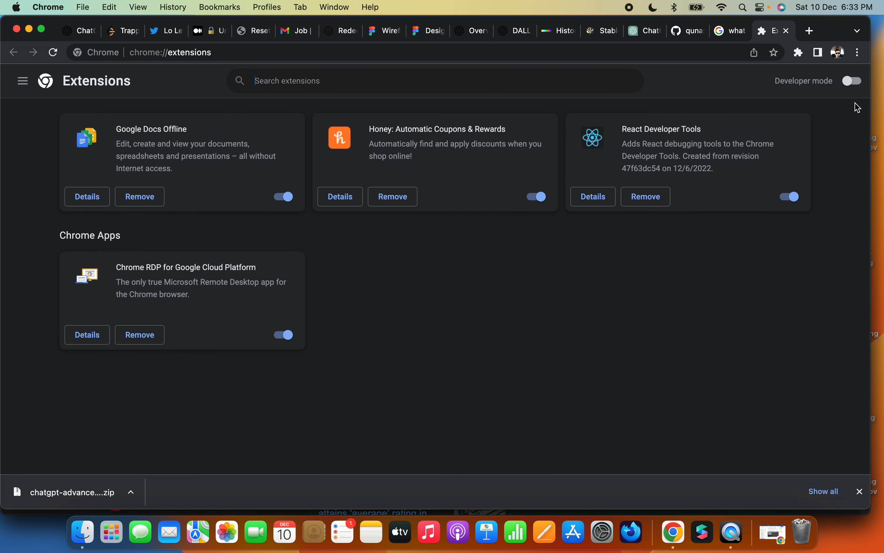
{"action": "mouse_move", "coordinate": [857, 88]}
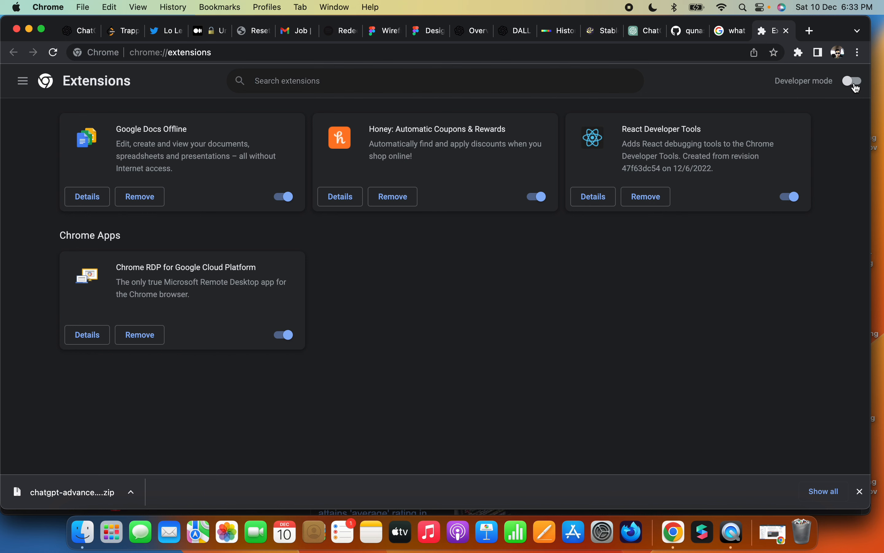
{"action": "left_click", "coordinate": [853, 80]}
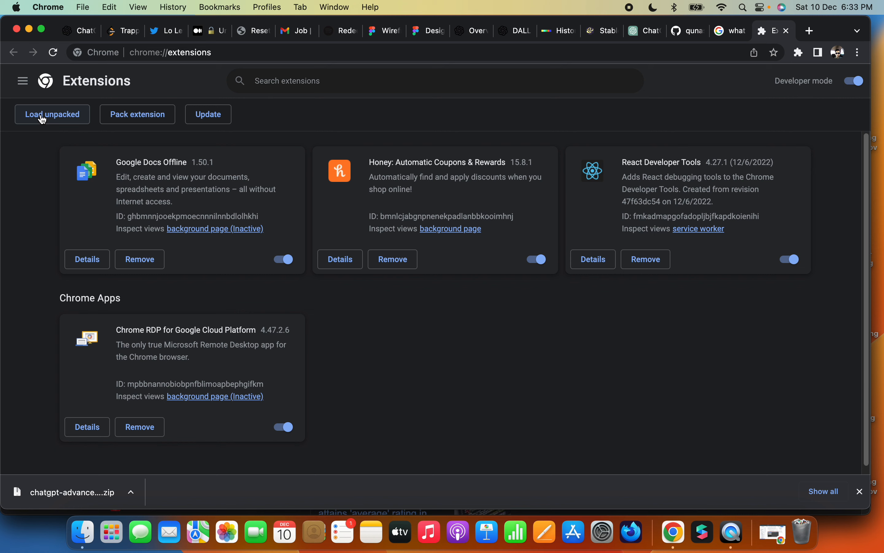
Load the unpacked extension from Desktop/chatgpt-advanced-main, then return to the ChatGPT tab.
{"action": "left_click", "coordinate": [52, 115]}
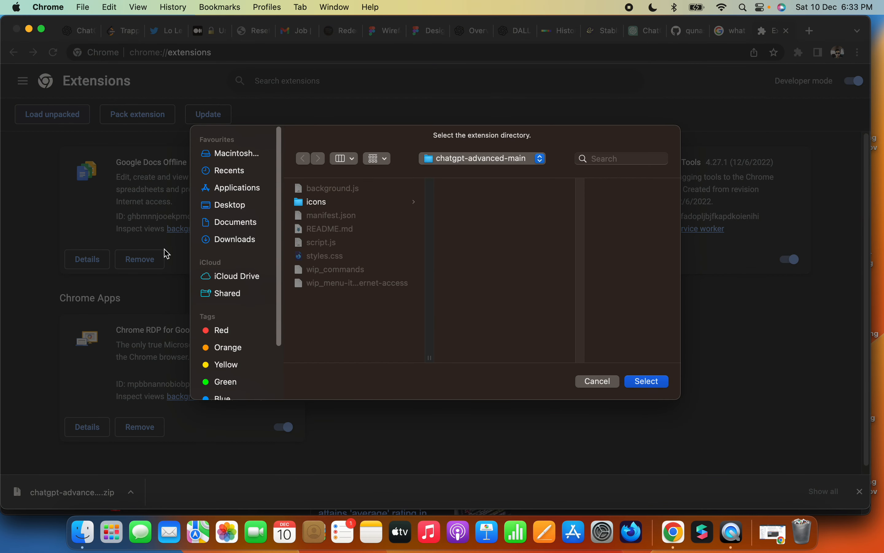
{"action": "left_click", "coordinate": [230, 204]}
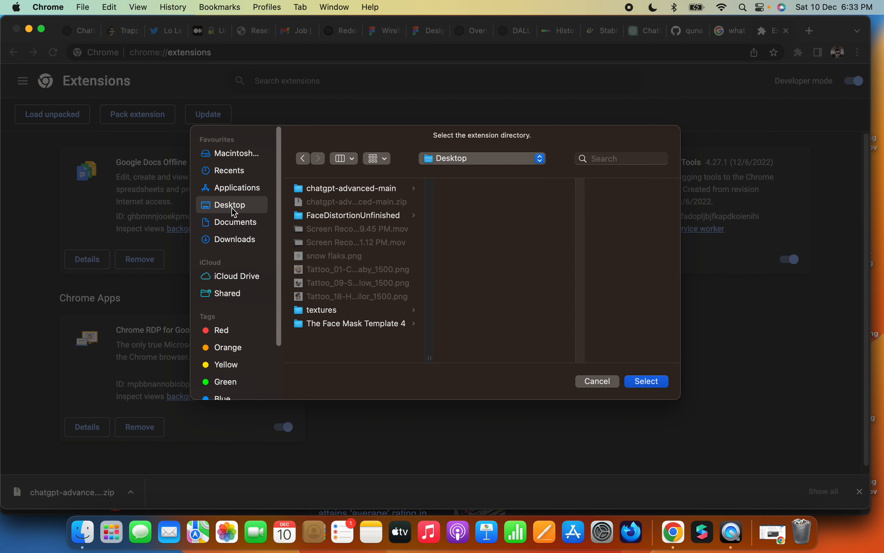
{"action": "mouse_move", "coordinate": [266, 213]}
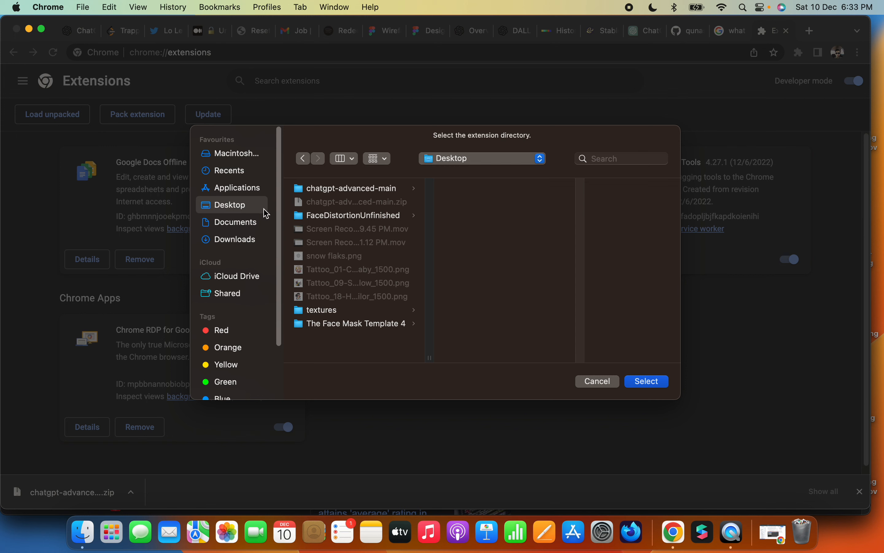
{"action": "left_click", "coordinate": [351, 188]}
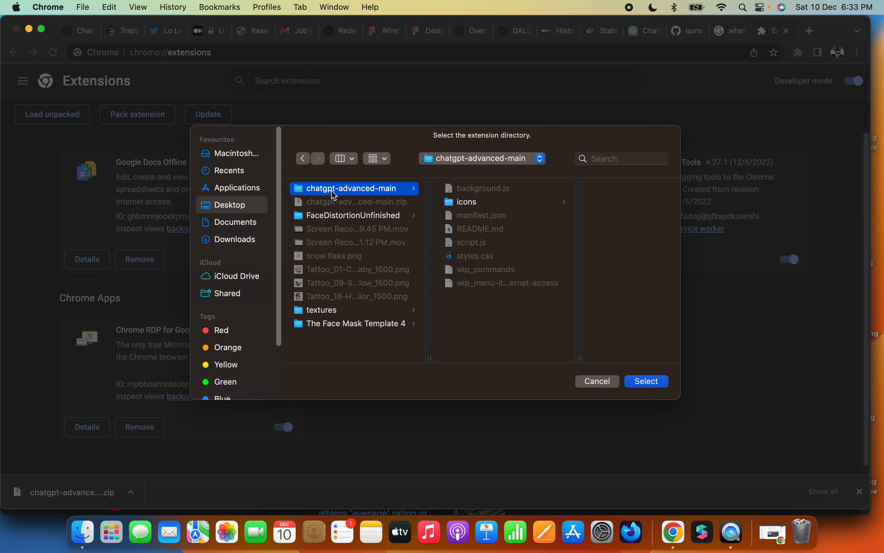
{"action": "left_click", "coordinate": [646, 381]}
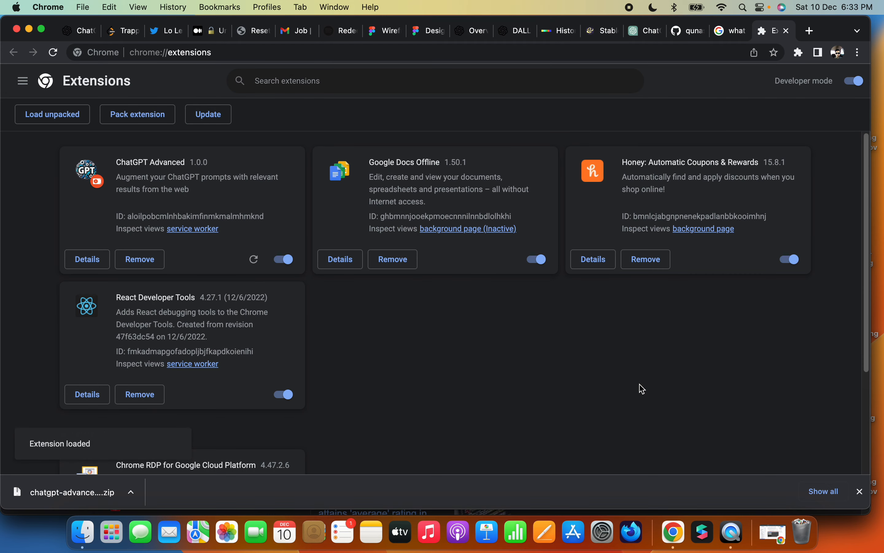
{"action": "mouse_move", "coordinate": [667, 172]}
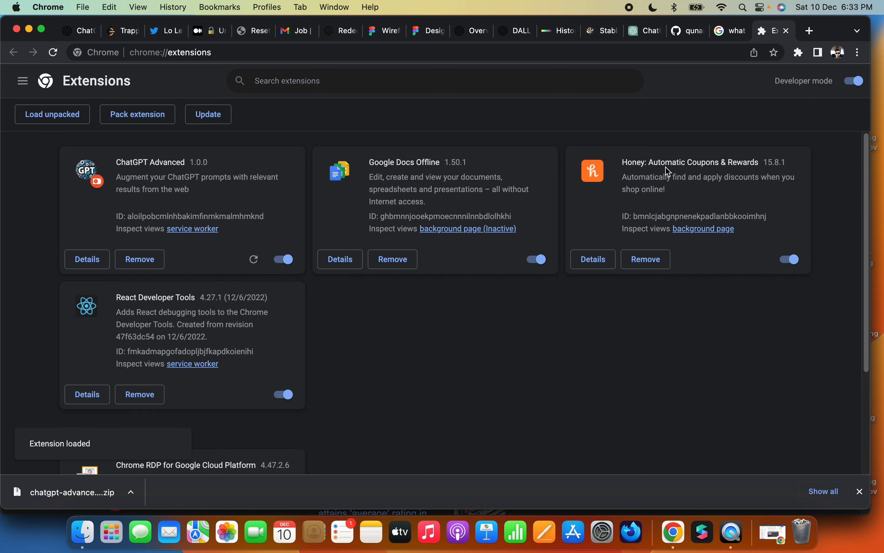
{"action": "left_click", "coordinate": [860, 491]}
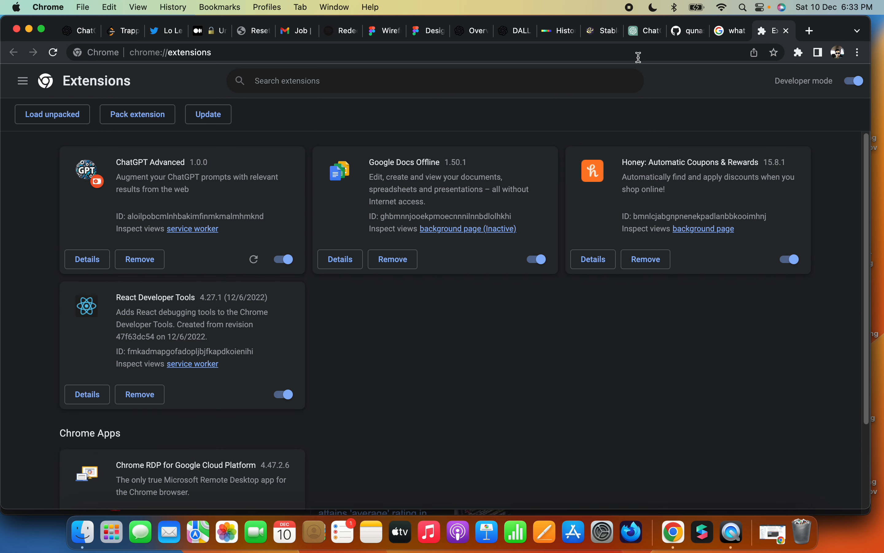
{"action": "left_click", "coordinate": [640, 31]}
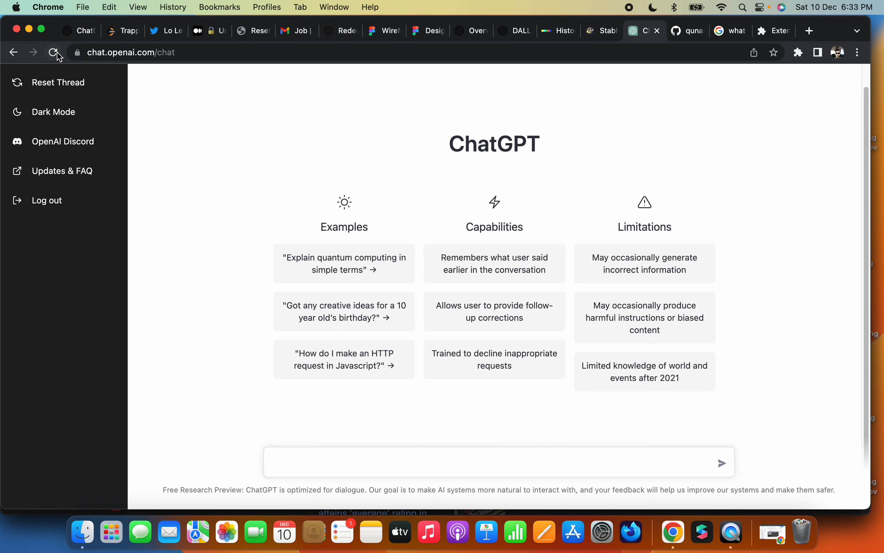
Reload ChatGPT, turn 'Search on the web' off and ask 'what is twitter ?'.
{"action": "left_click", "coordinate": [54, 53]}
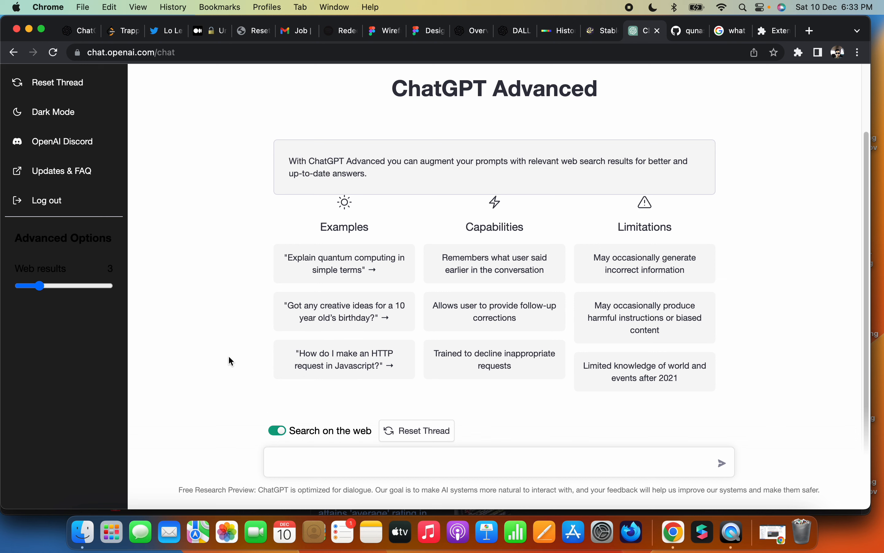
{"action": "left_click", "coordinate": [277, 431]}
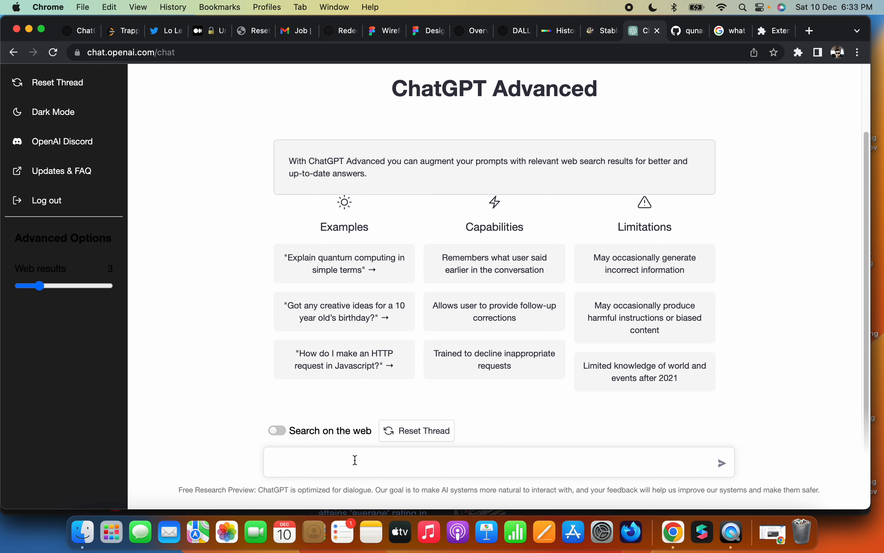
{"action": "mouse_move", "coordinate": [557, 449]}
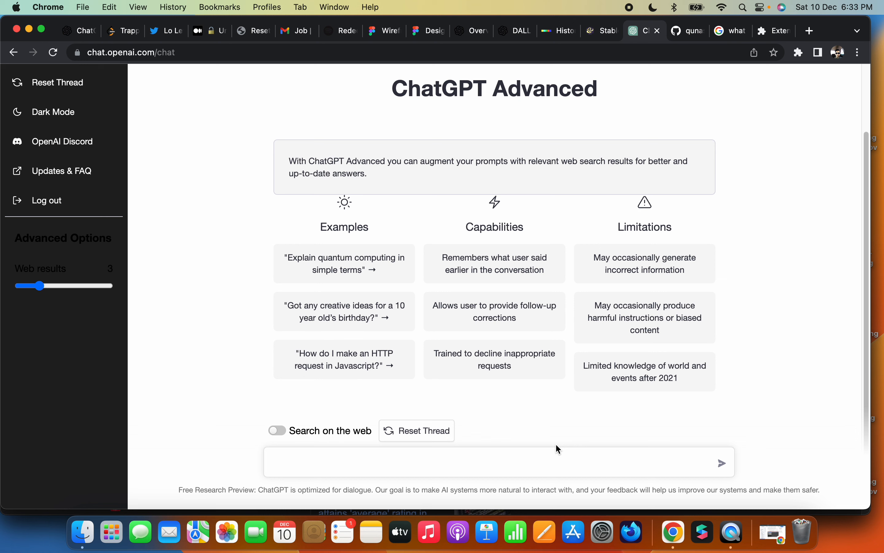
{"action": "type", "text": "what i"}
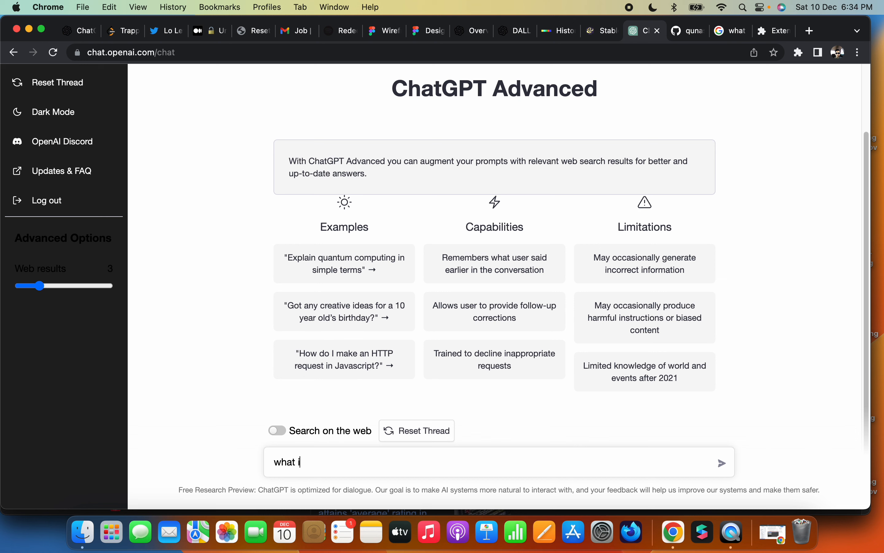
{"action": "type", "text": "s twitte"}
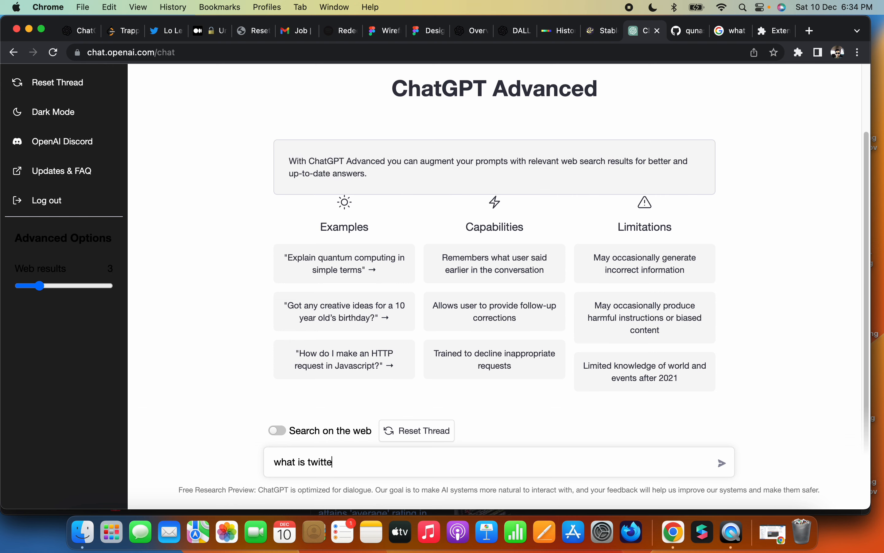
{"action": "key", "text": "Return"}
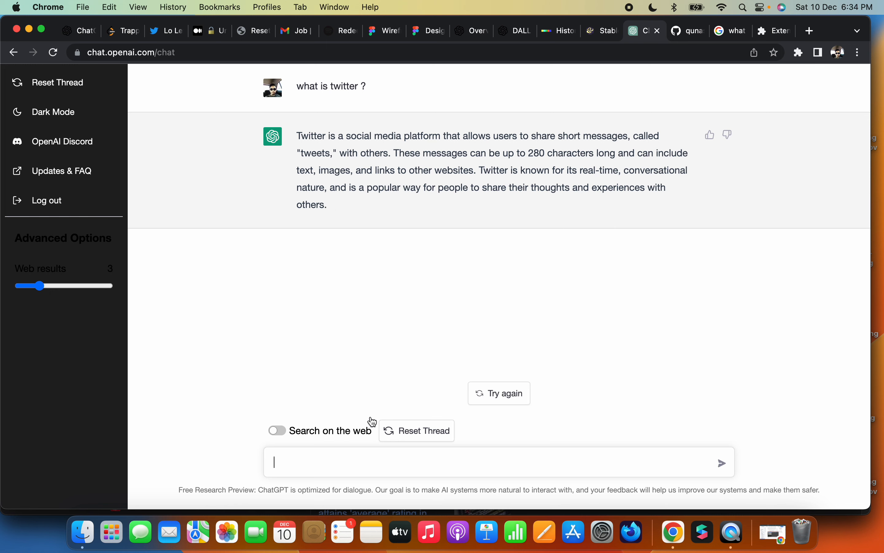
{"action": "mouse_move", "coordinate": [288, 432]}
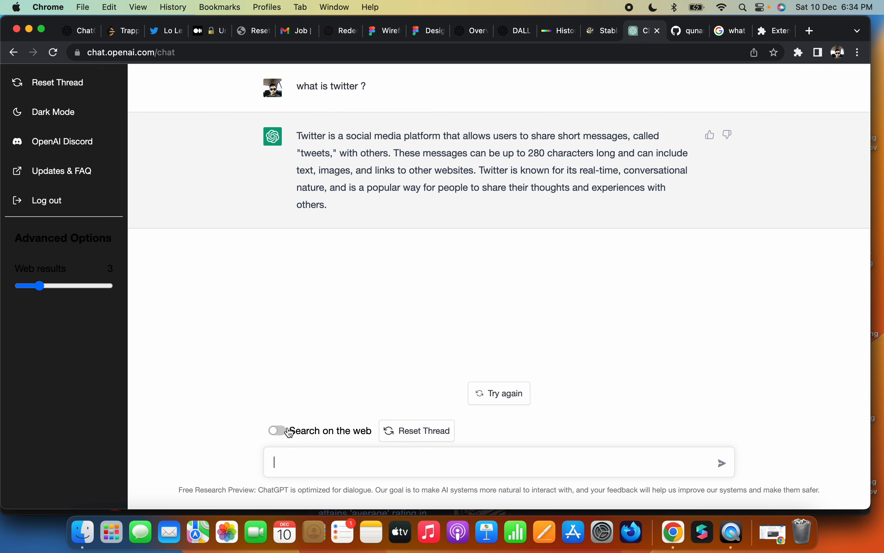
Turn 'Search on the web' on and ask 'what is twitter ?' again.
{"action": "left_click", "coordinate": [276, 431]}
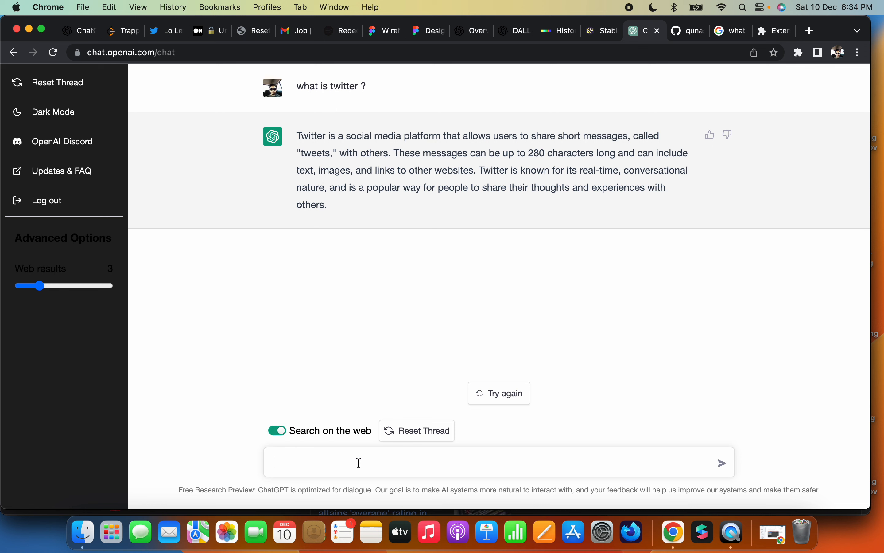
{"action": "type", "text": "wt"}
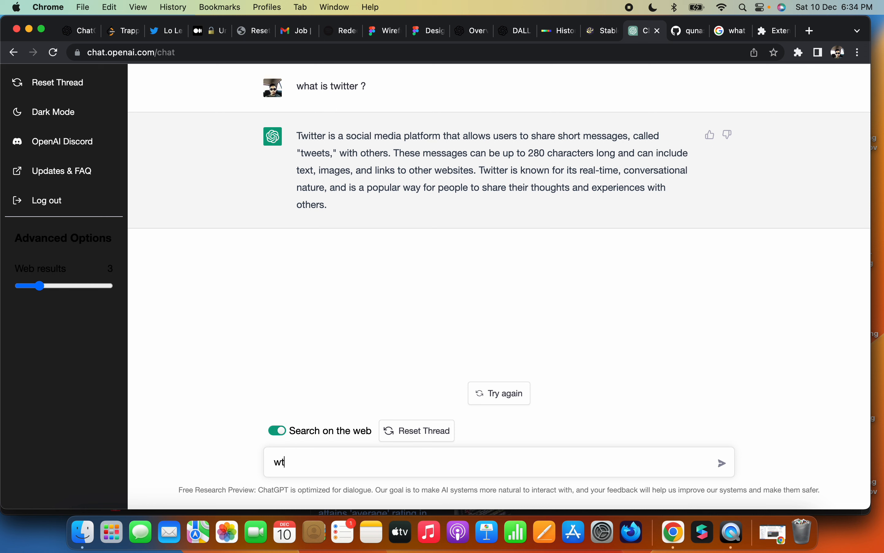
{"action": "type", "text": "what is"}
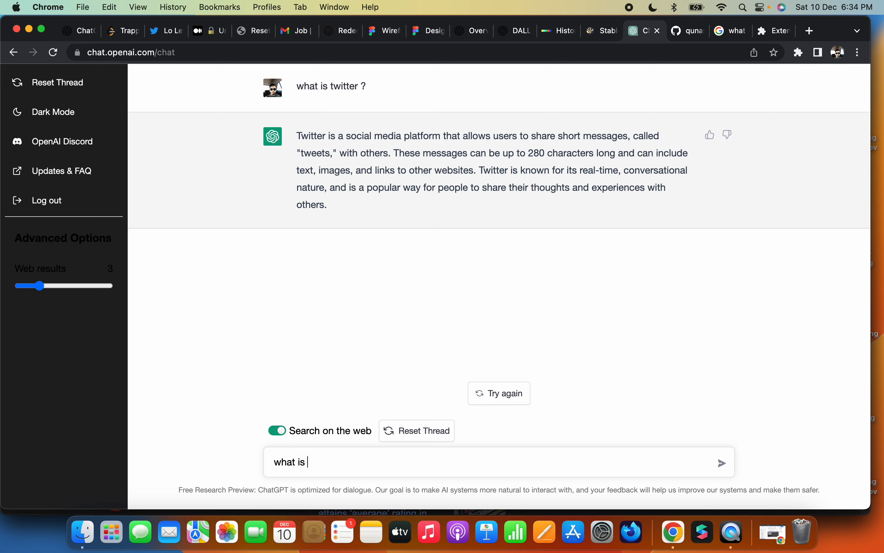
{"action": "type", "text": "twitte"}
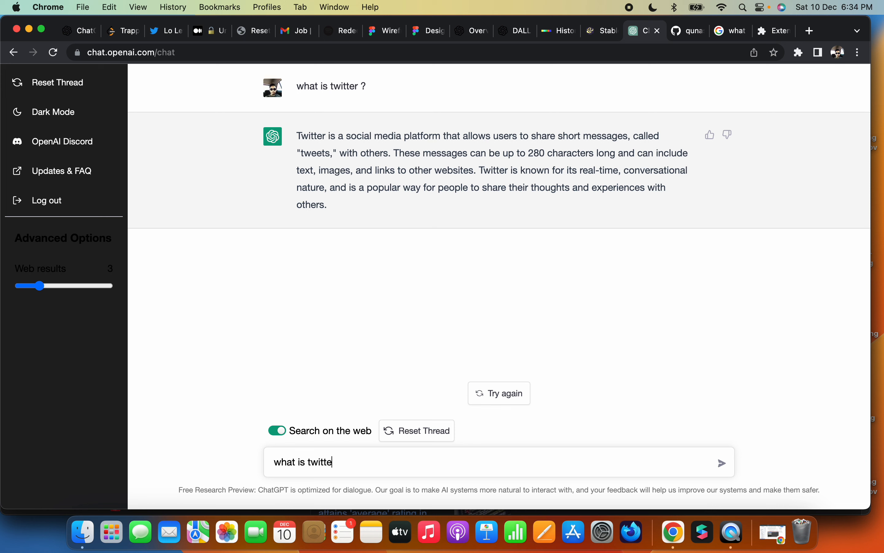
{"action": "key", "text": "cmd+a"}
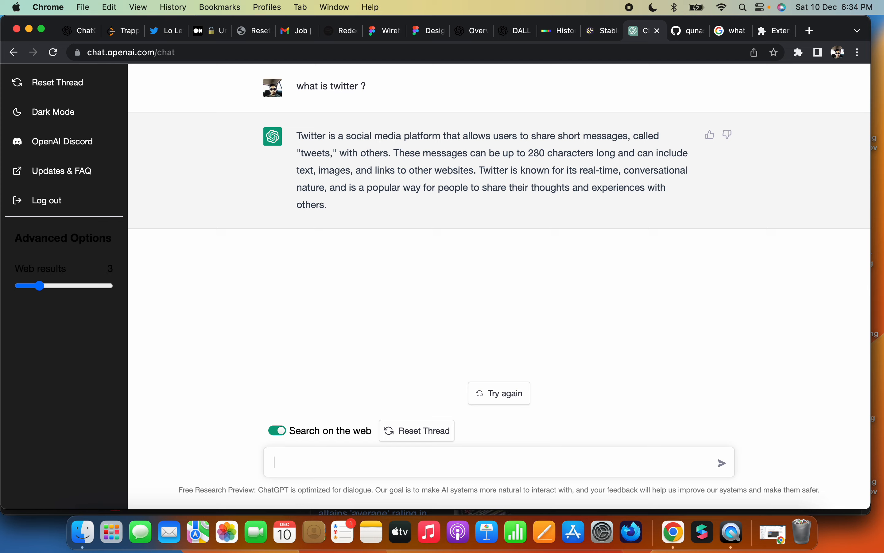
{"action": "left_click", "coordinate": [499, 393]}
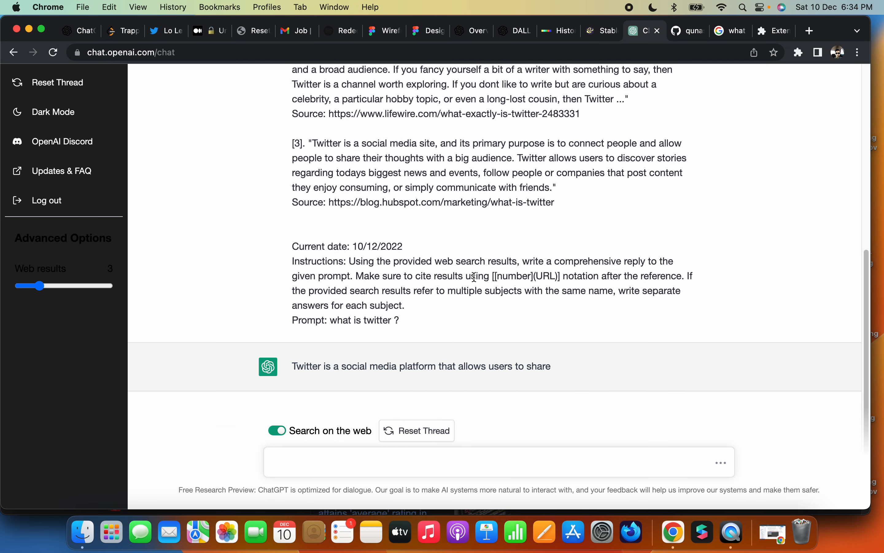
Scroll through the web-results prompt and the finished cited Twitter answer, then start a new tab.
{"action": "scroll", "scroll_direction": "up", "scroll_amount": 3}
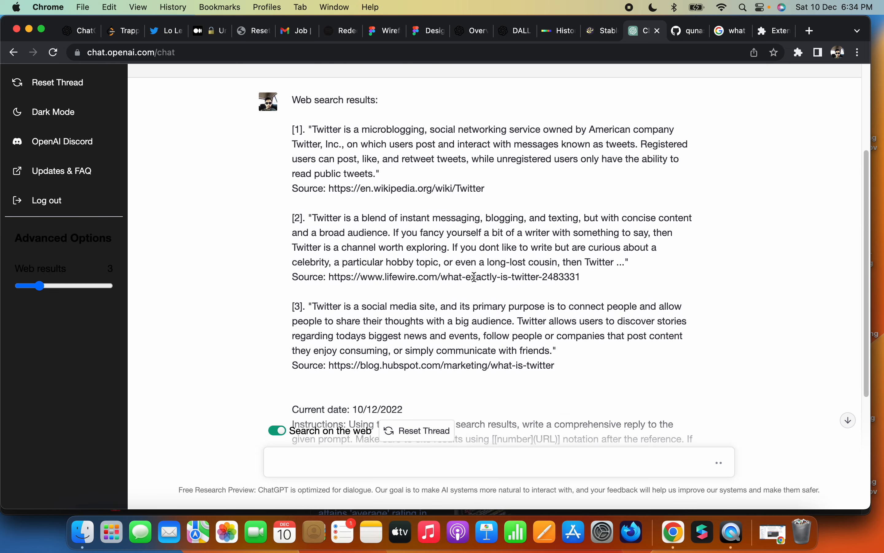
{"action": "scroll", "scroll_direction": "up", "scroll_amount": 3}
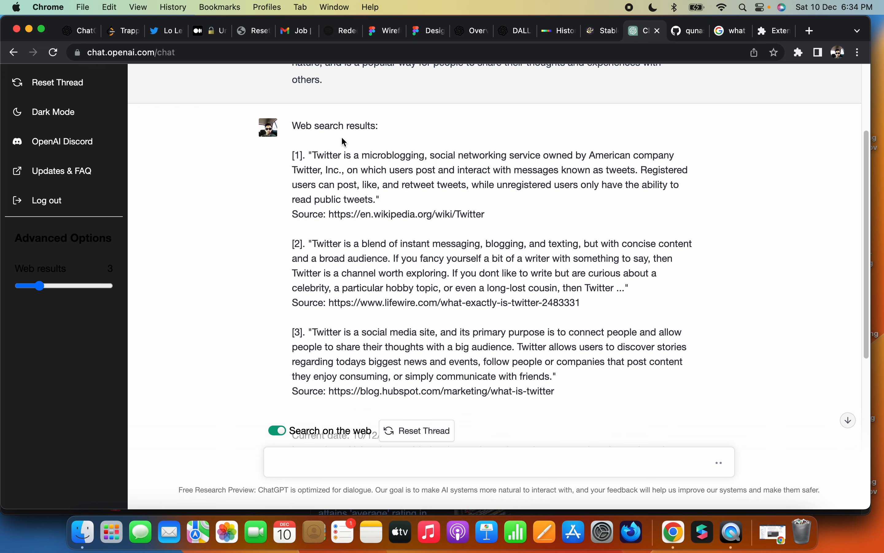
{"action": "mouse_move", "coordinate": [301, 158]}
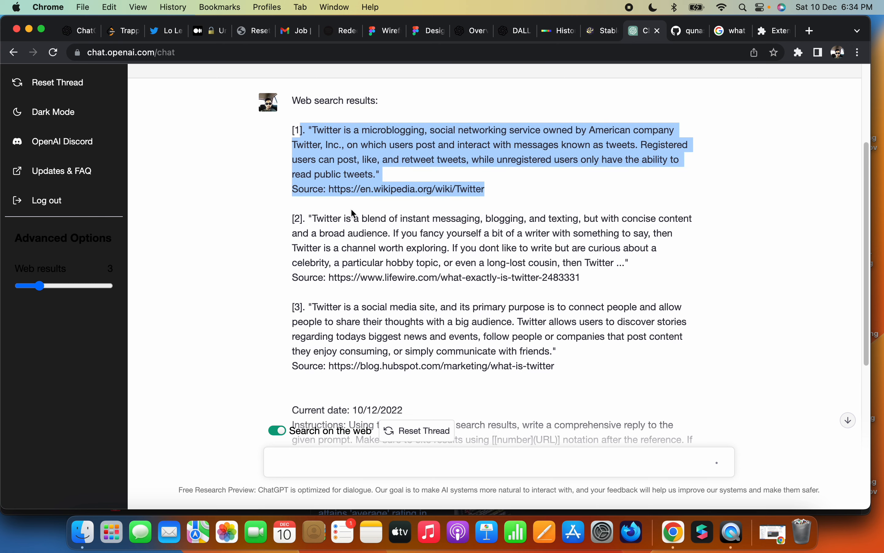
{"action": "scroll", "scroll_direction": "down", "scroll_amount": 3}
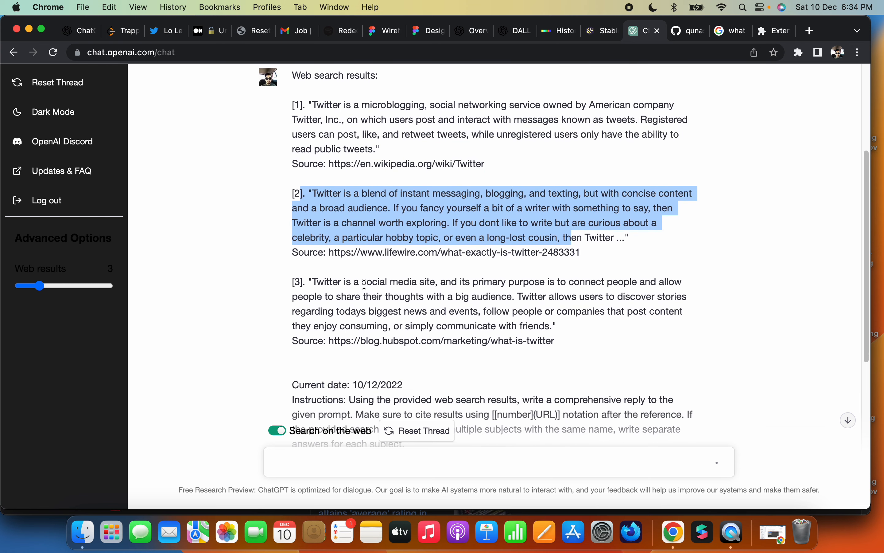
{"action": "scroll", "scroll_direction": "down", "scroll_amount": 3}
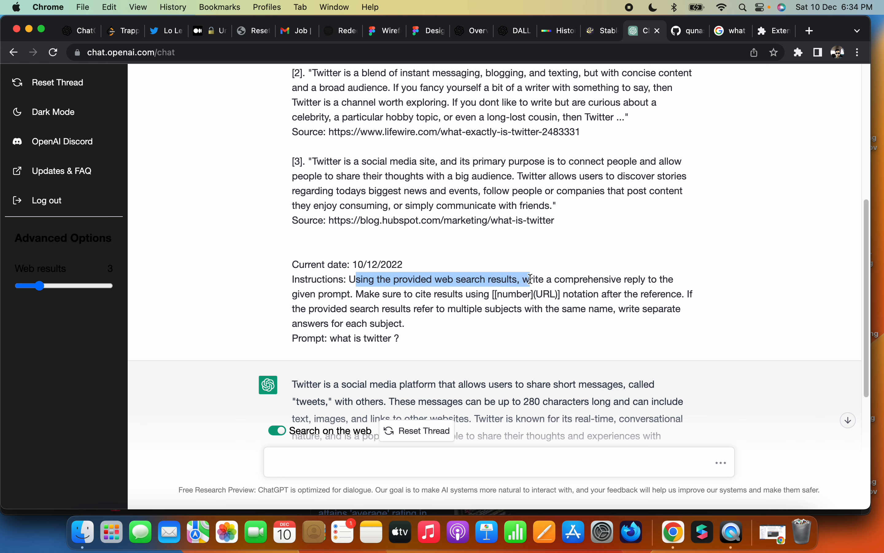
{"action": "scroll", "scroll_direction": "down", "scroll_amount": 3}
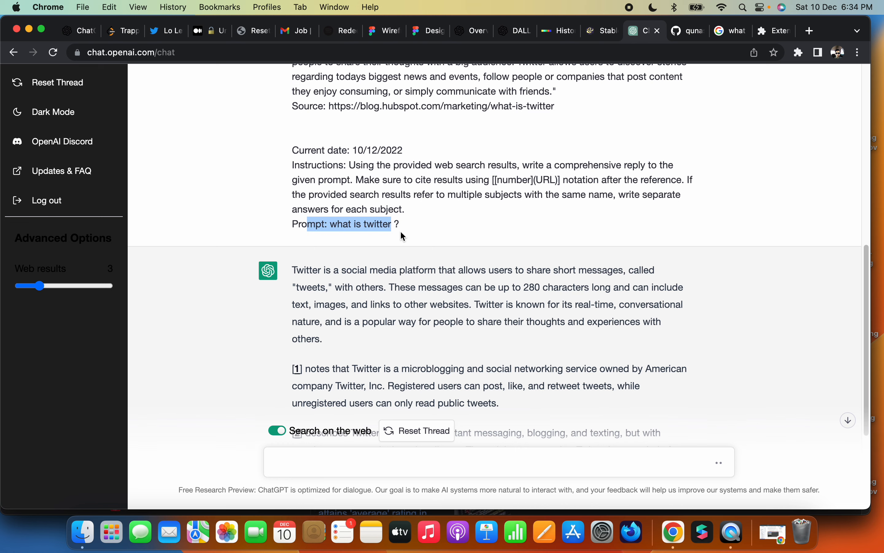
{"action": "scroll", "scroll_direction": "down", "scroll_amount": 3}
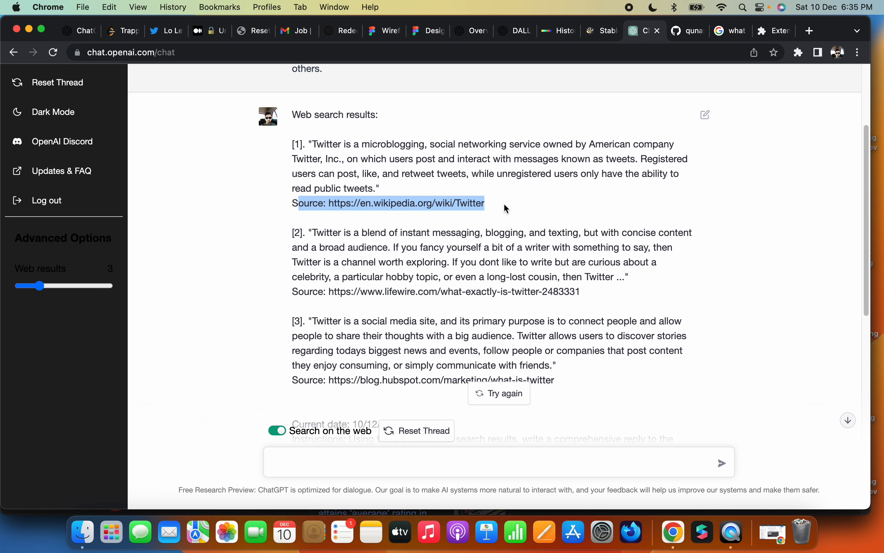
{"action": "scroll", "scroll_direction": "down", "scroll_amount": 3}
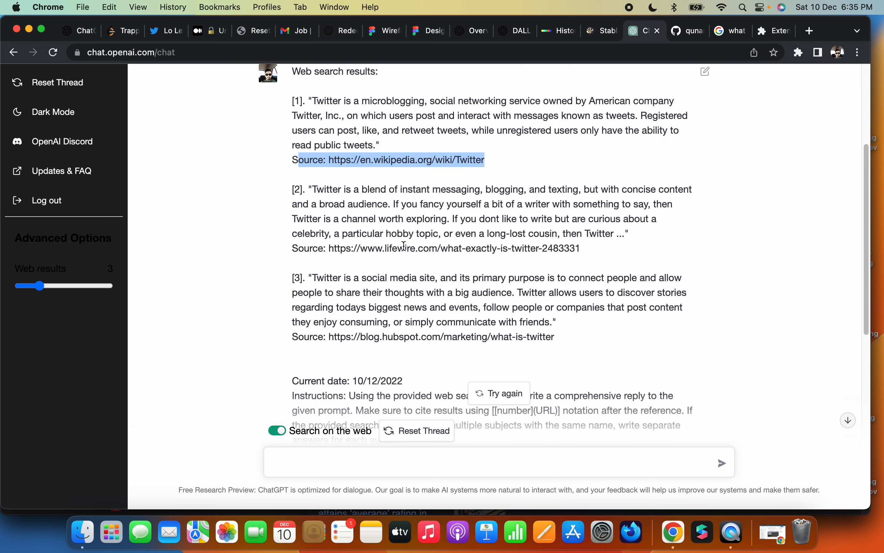
{"action": "scroll", "scroll_direction": "down", "scroll_amount": 3}
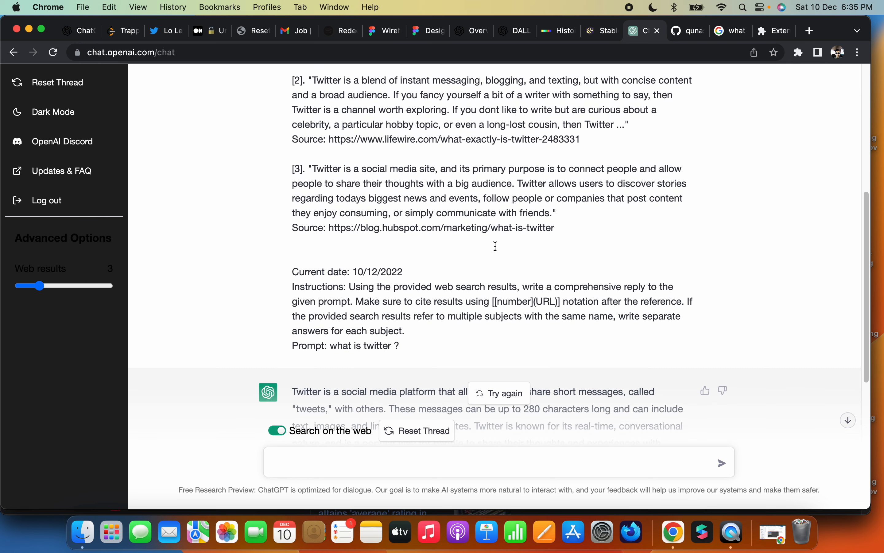
{"action": "mouse_move", "coordinate": [415, 249]}
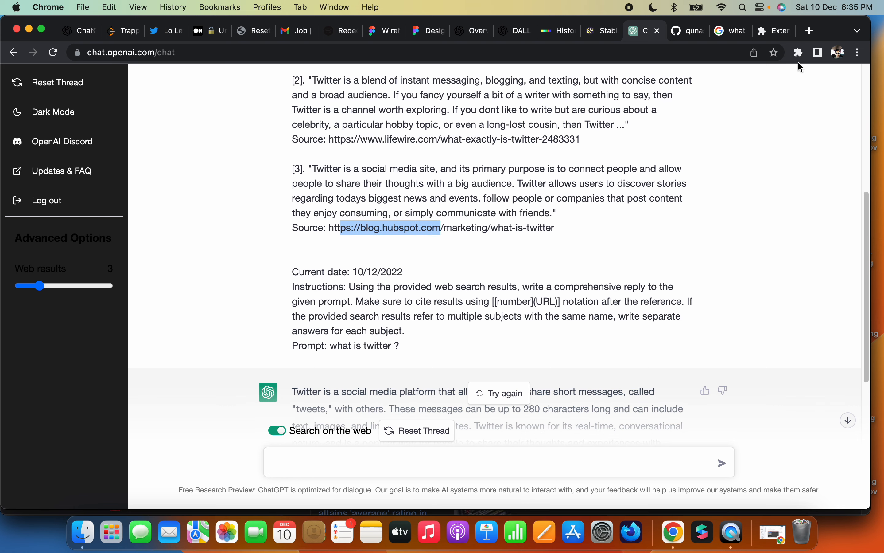
{"action": "left_click", "coordinate": [809, 31]}
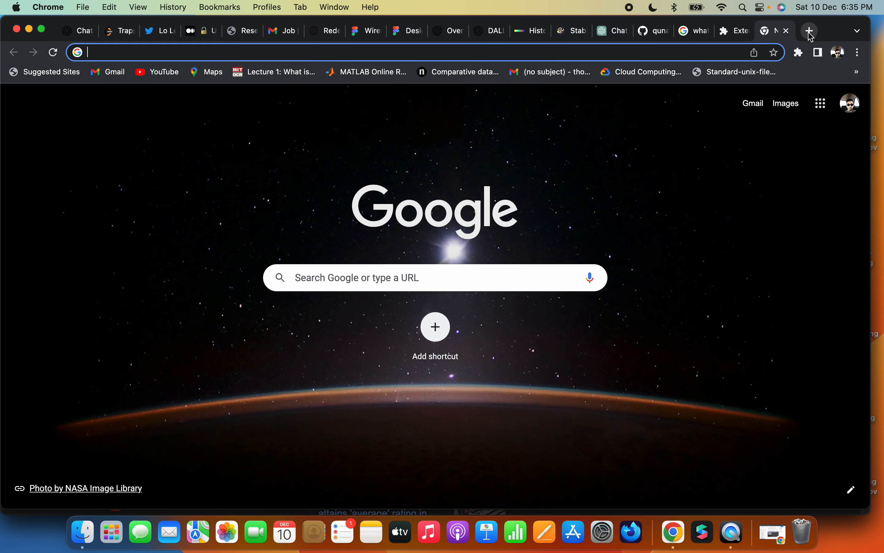
Google 'what is twitter ?' and scroll the results showing HubSpot, Wikipedia and Lifewire.
{"action": "type", "text": "what is twitter ?"}
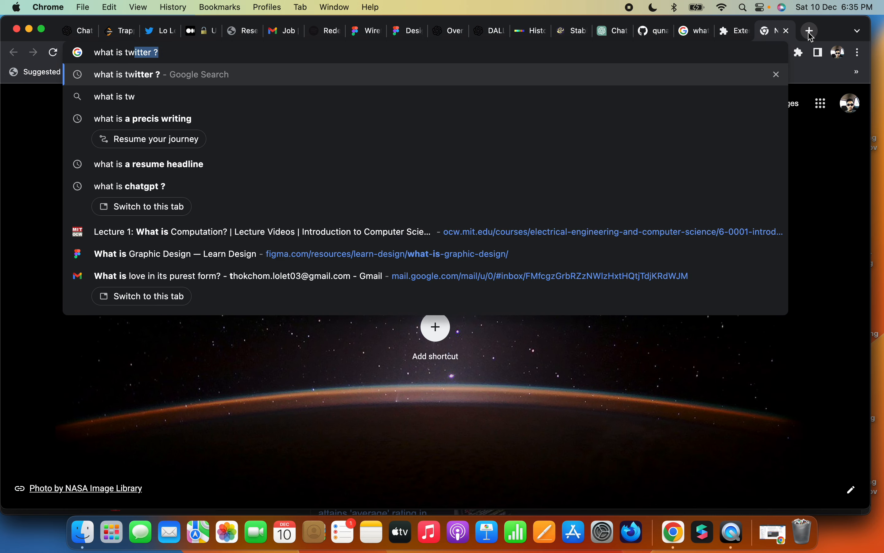
{"action": "key", "text": "Return"}
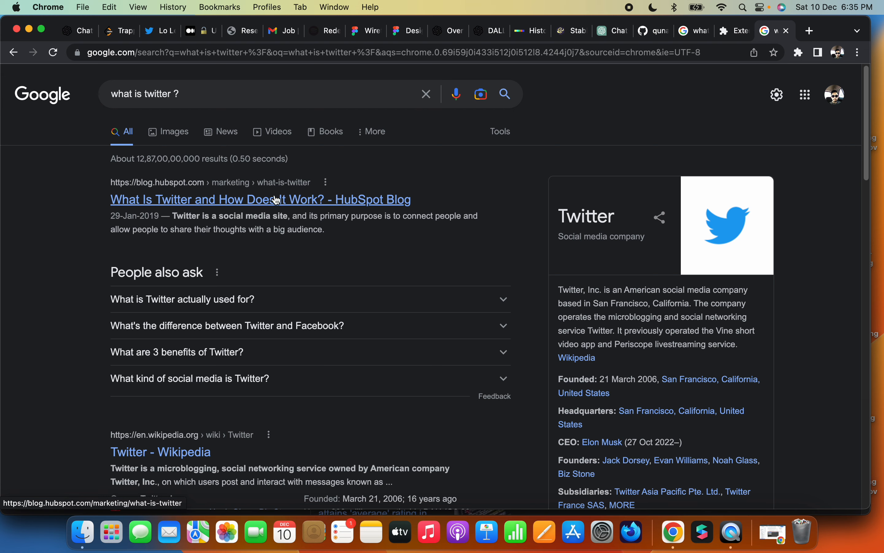
{"action": "scroll", "scroll_direction": "down", "scroll_amount": 3}
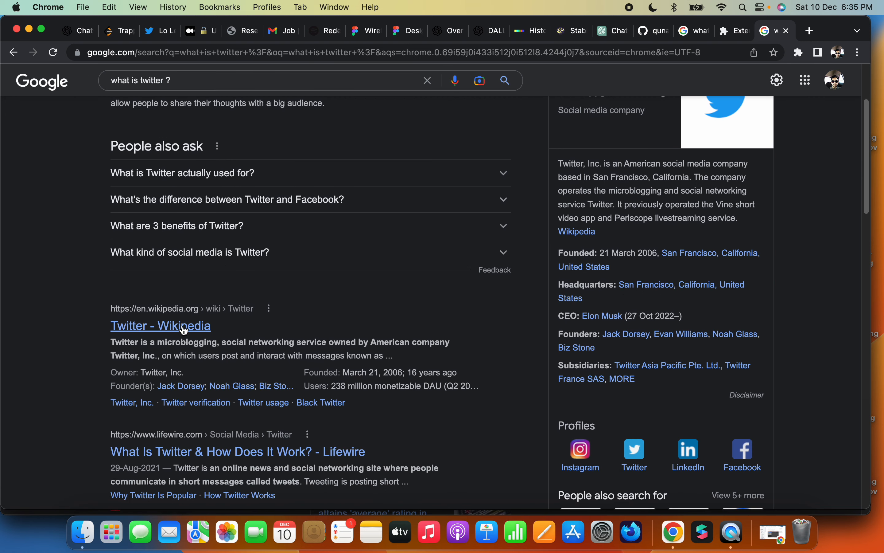
{"action": "scroll", "scroll_direction": "down", "scroll_amount": 3}
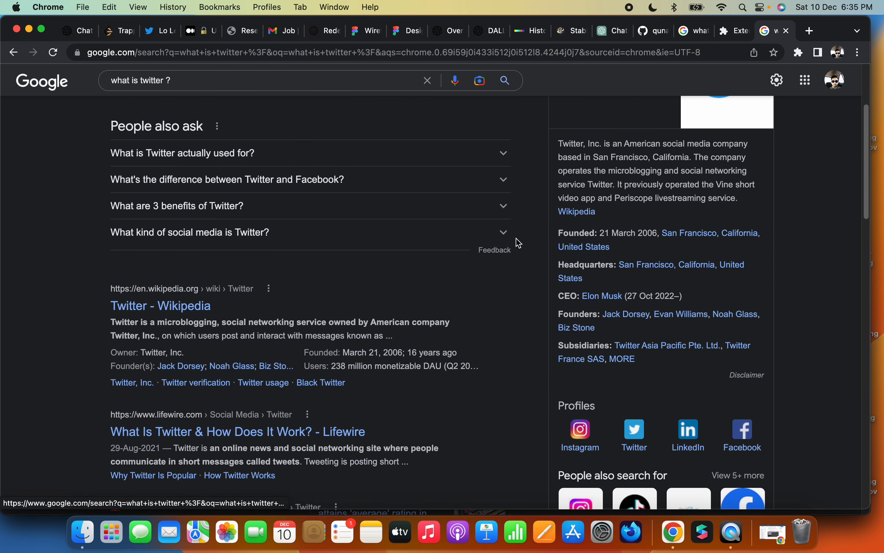
{"action": "mouse_move", "coordinate": [612, 31]}
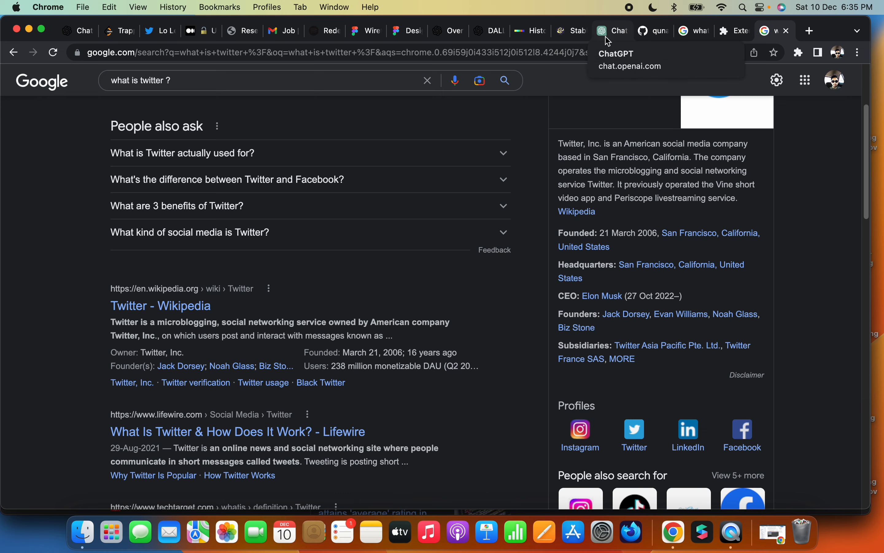
Return to the ChatGPT conversation and review the [1]–[3] citations against the Google results.
{"action": "left_click", "coordinate": [611, 30]}
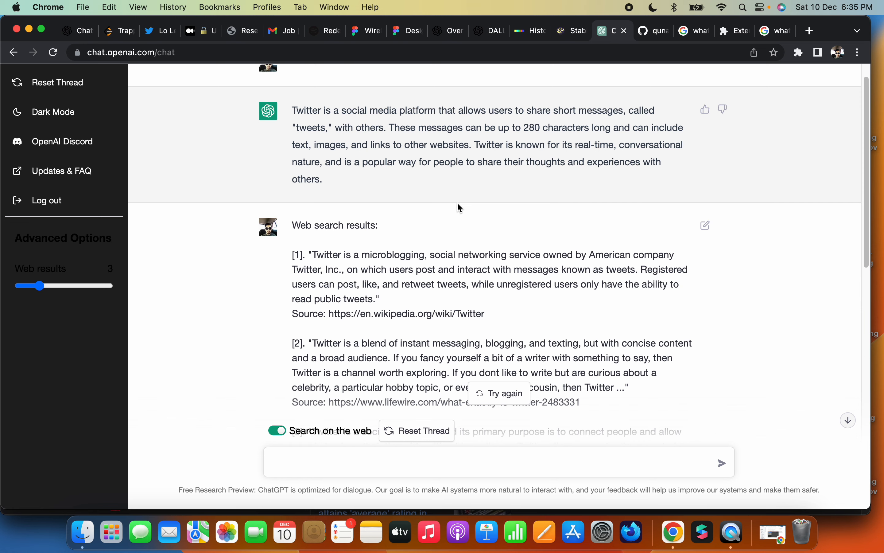
{"action": "scroll", "scroll_direction": "down", "scroll_amount": 3}
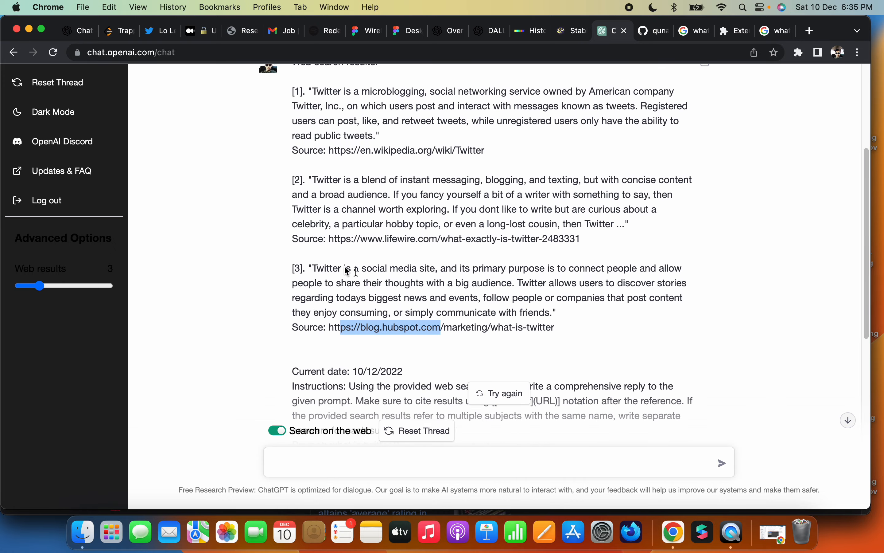
{"action": "scroll", "scroll_direction": "down", "scroll_amount": 3}
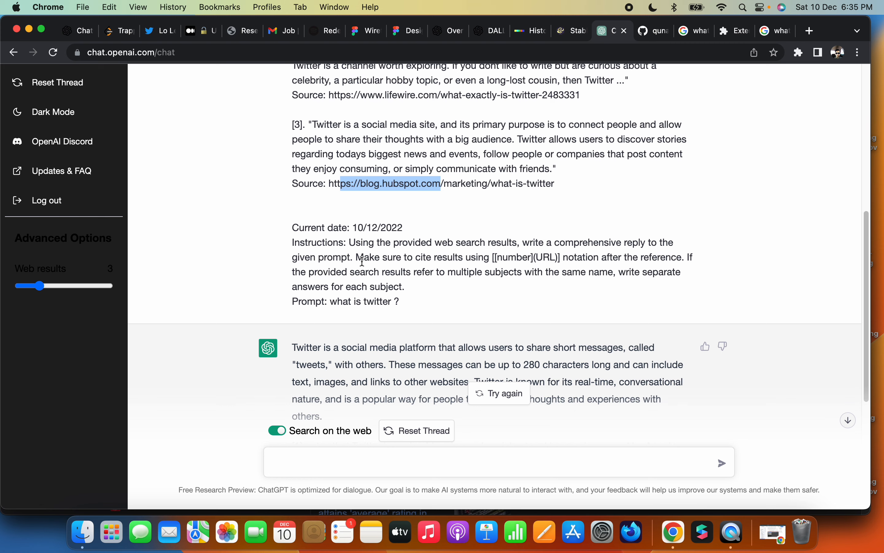
{"action": "scroll", "scroll_direction": "down", "scroll_amount": 3}
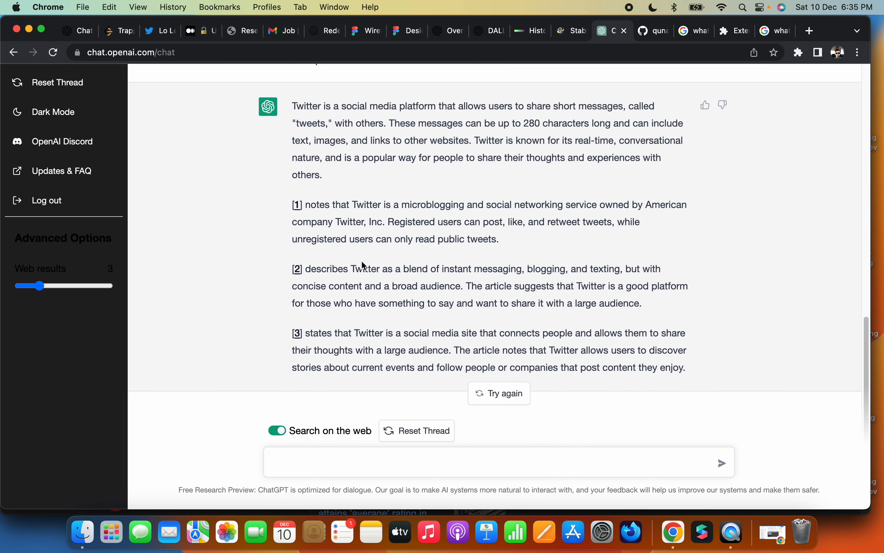
{"action": "scroll", "scroll_direction": "up", "scroll_amount": 3}
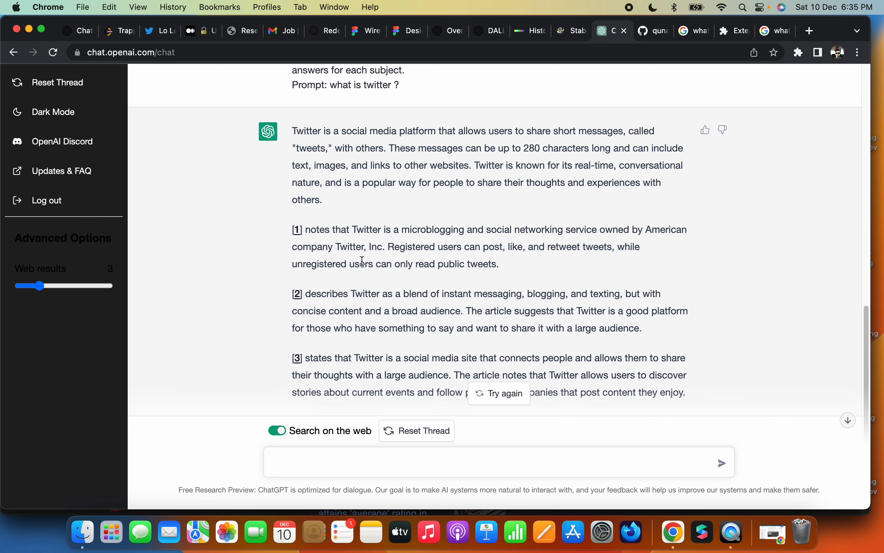
{"action": "scroll", "scroll_direction": "up", "scroll_amount": 3}
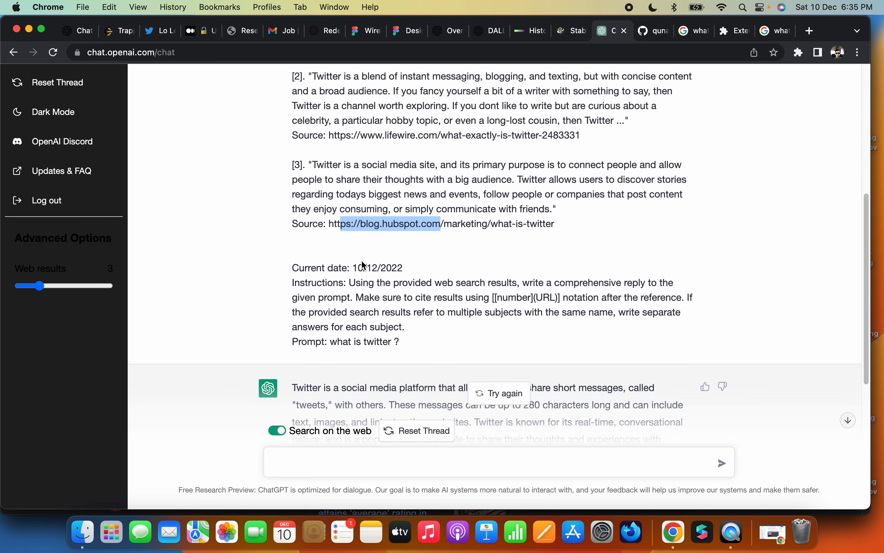
{"action": "scroll", "scroll_direction": "down", "scroll_amount": 3}
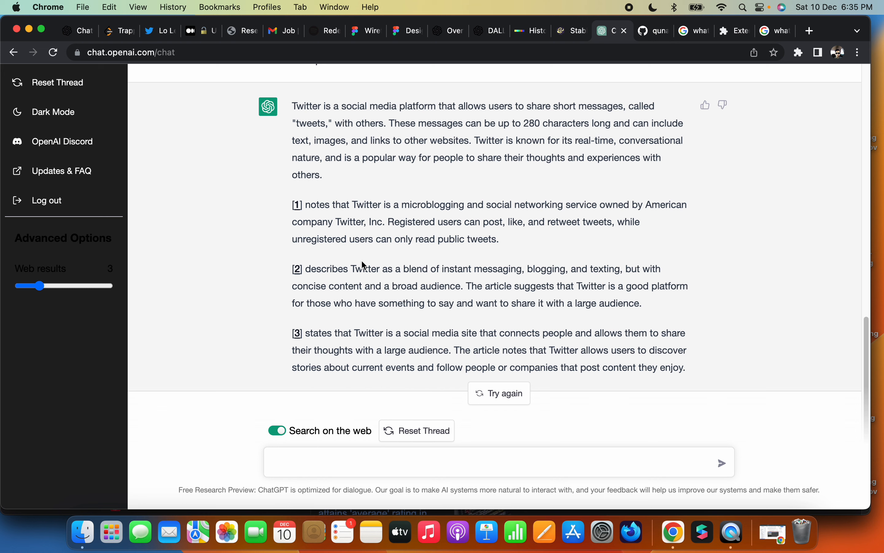